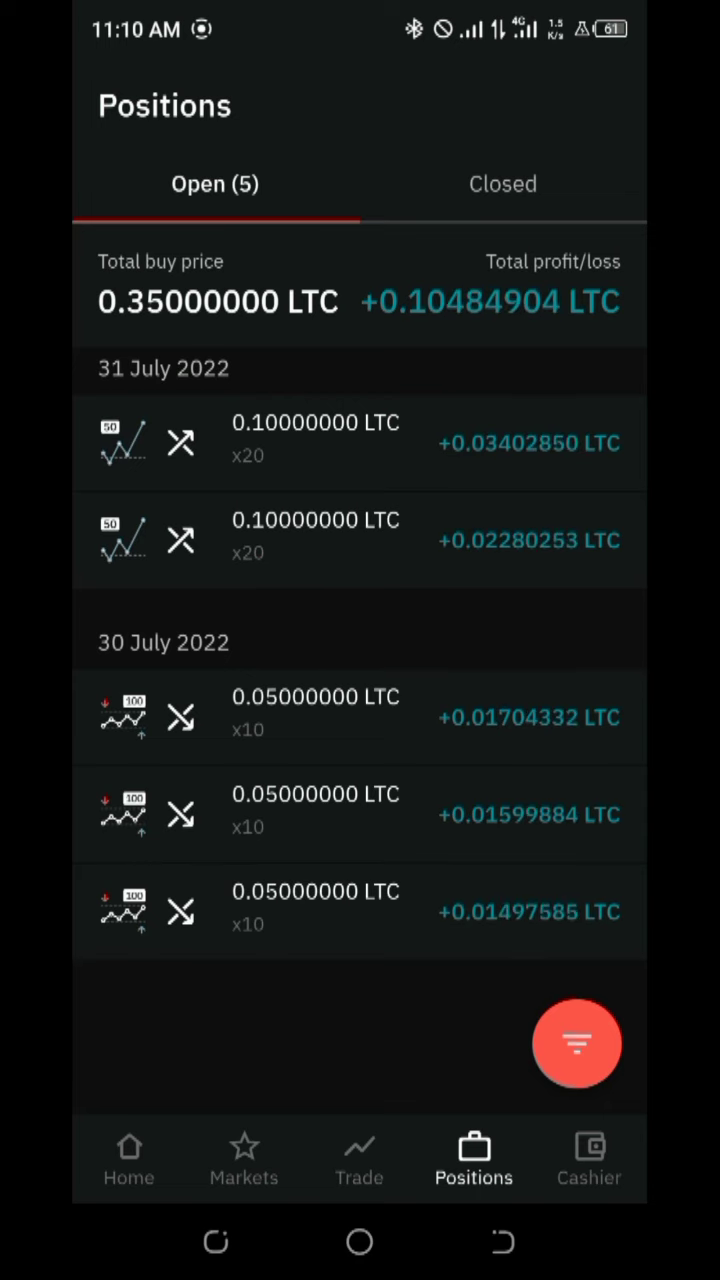
Toggle Closed, Open, then Closed to show the 12 July 2022 closed LTC trades.
{"action": "left_click", "coordinate": [503, 184]}
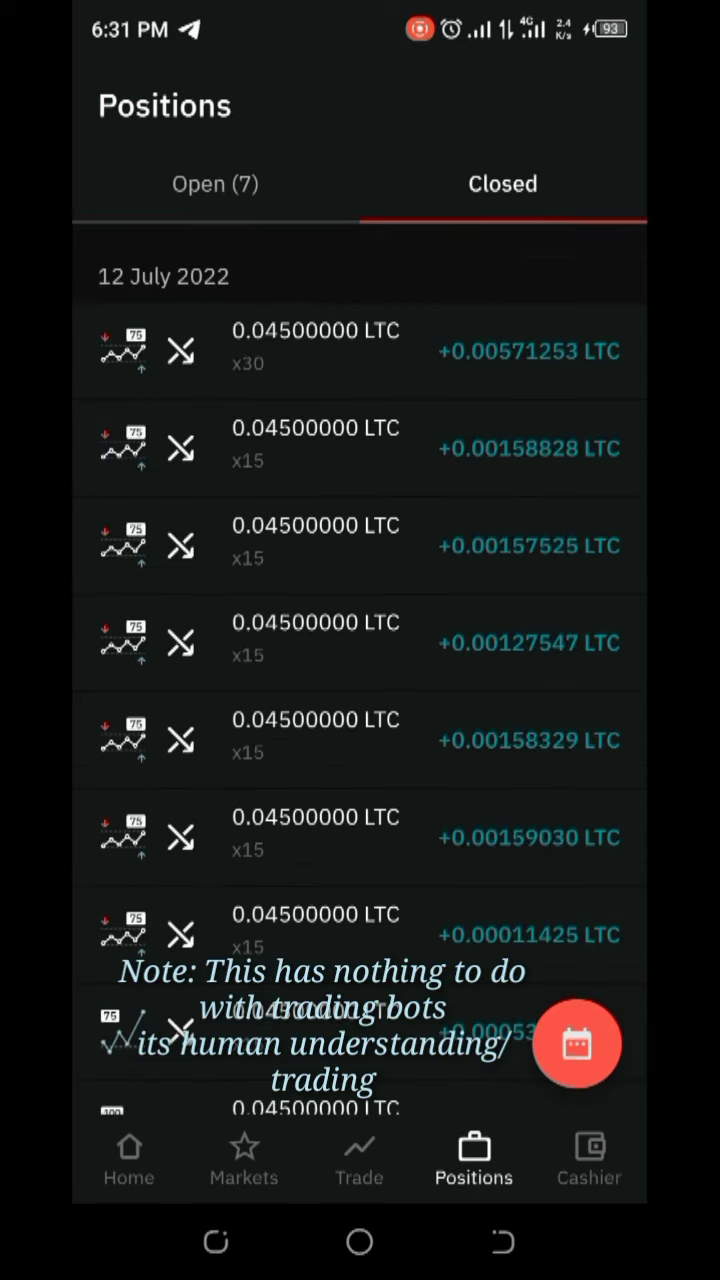
{"action": "left_click", "coordinate": [214, 183]}
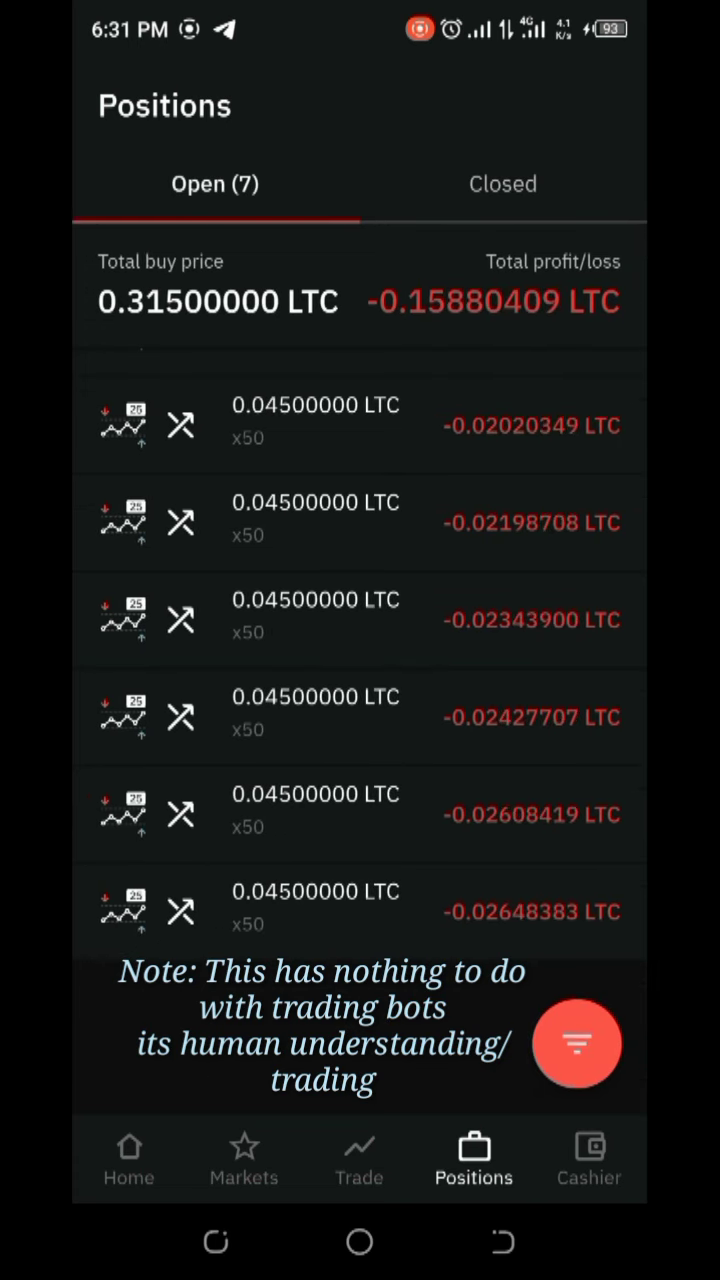
{"action": "left_click", "coordinate": [503, 184]}
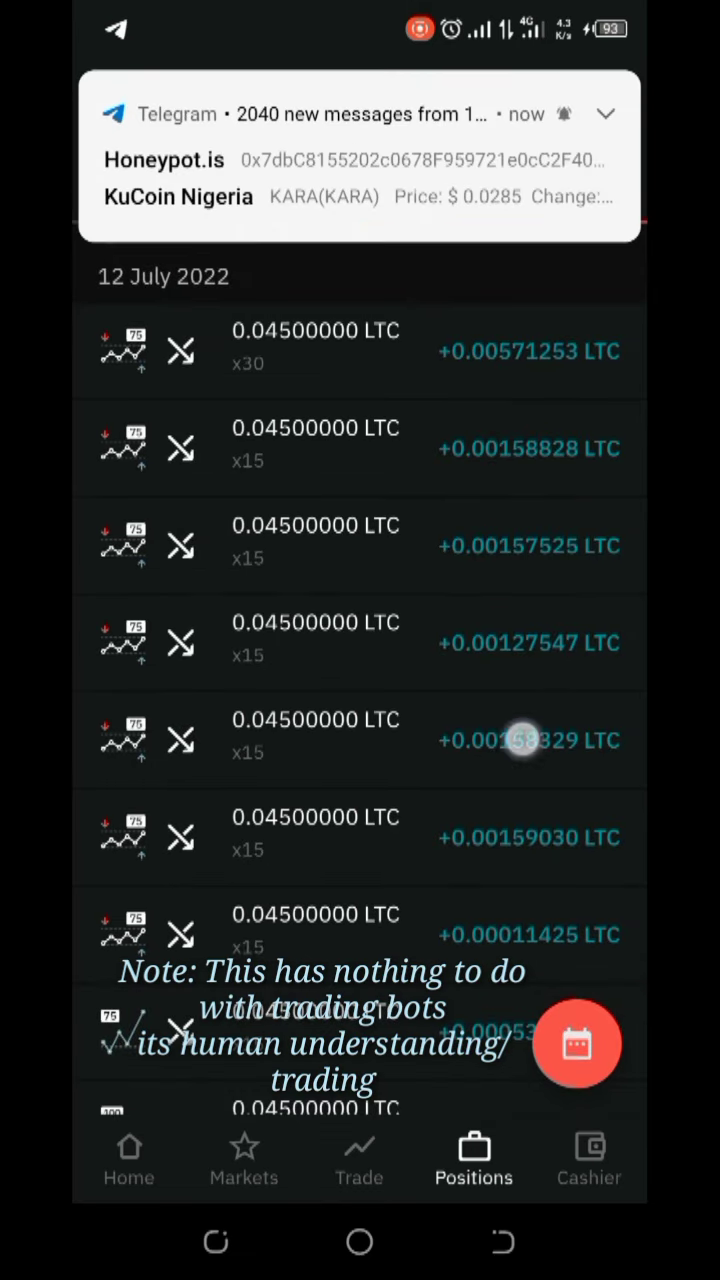
{"action": "scroll", "scroll_direction": "down", "scroll_amount": 3}
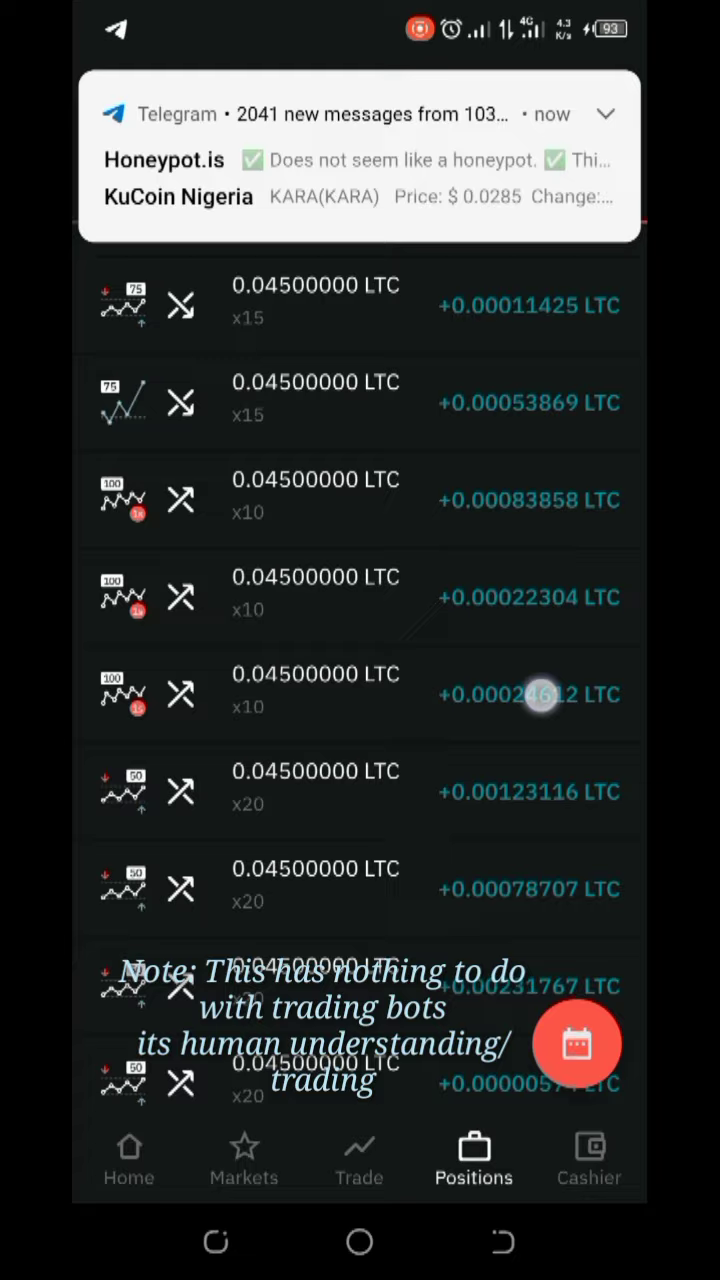
{"action": "scroll", "scroll_direction": "down", "scroll_amount": 3}
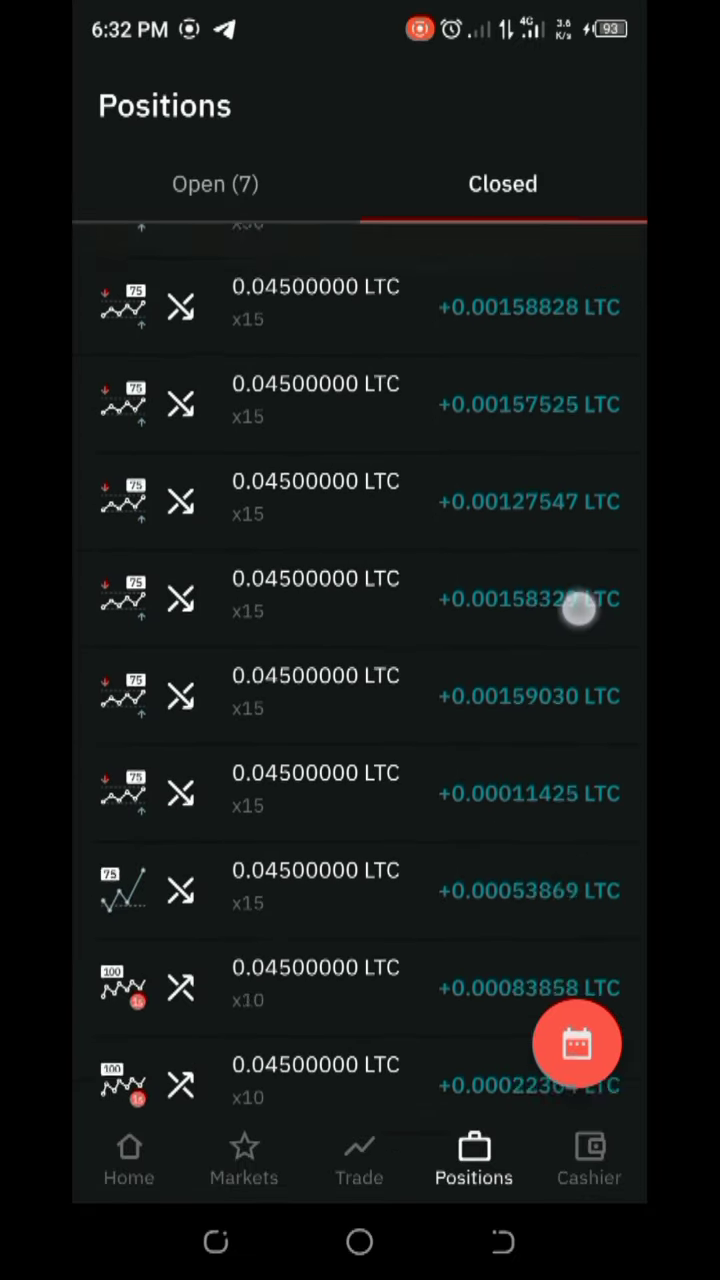
{"action": "scroll", "scroll_direction": "down", "scroll_amount": 3}
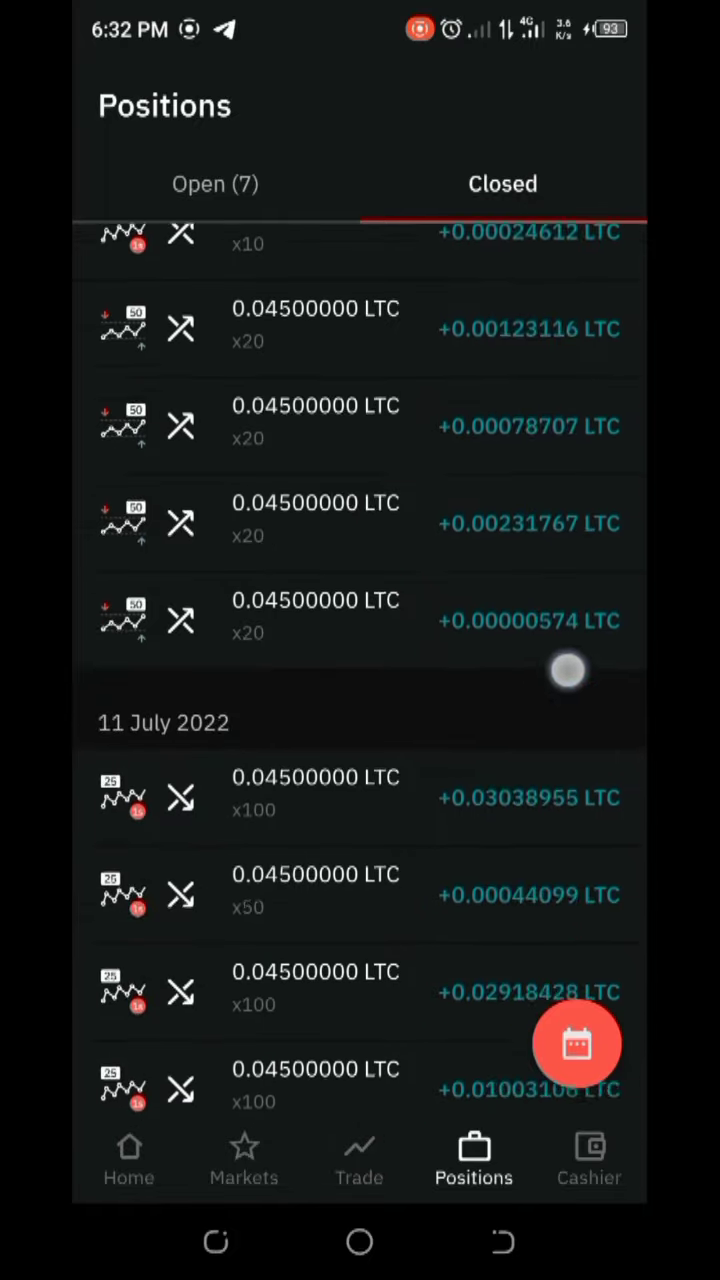
{"action": "scroll", "scroll_direction": "down", "scroll_amount": 3}
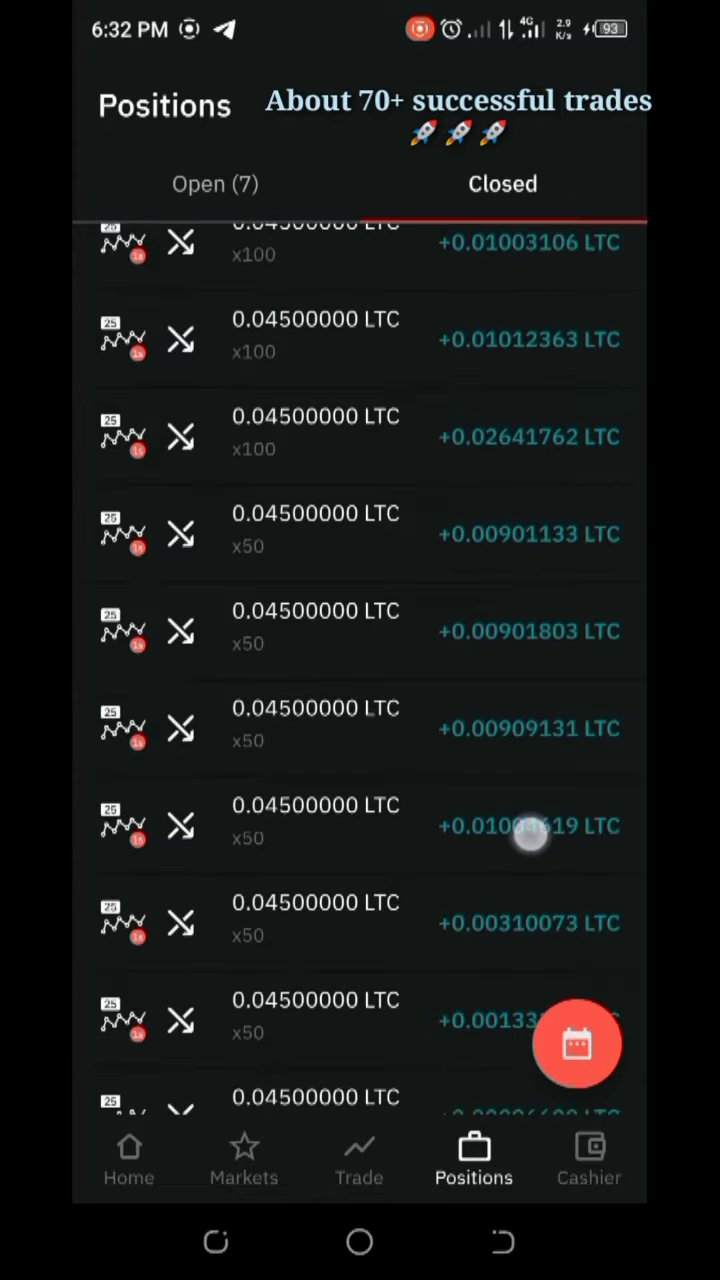
{"action": "scroll", "scroll_direction": "down", "scroll_amount": 3}
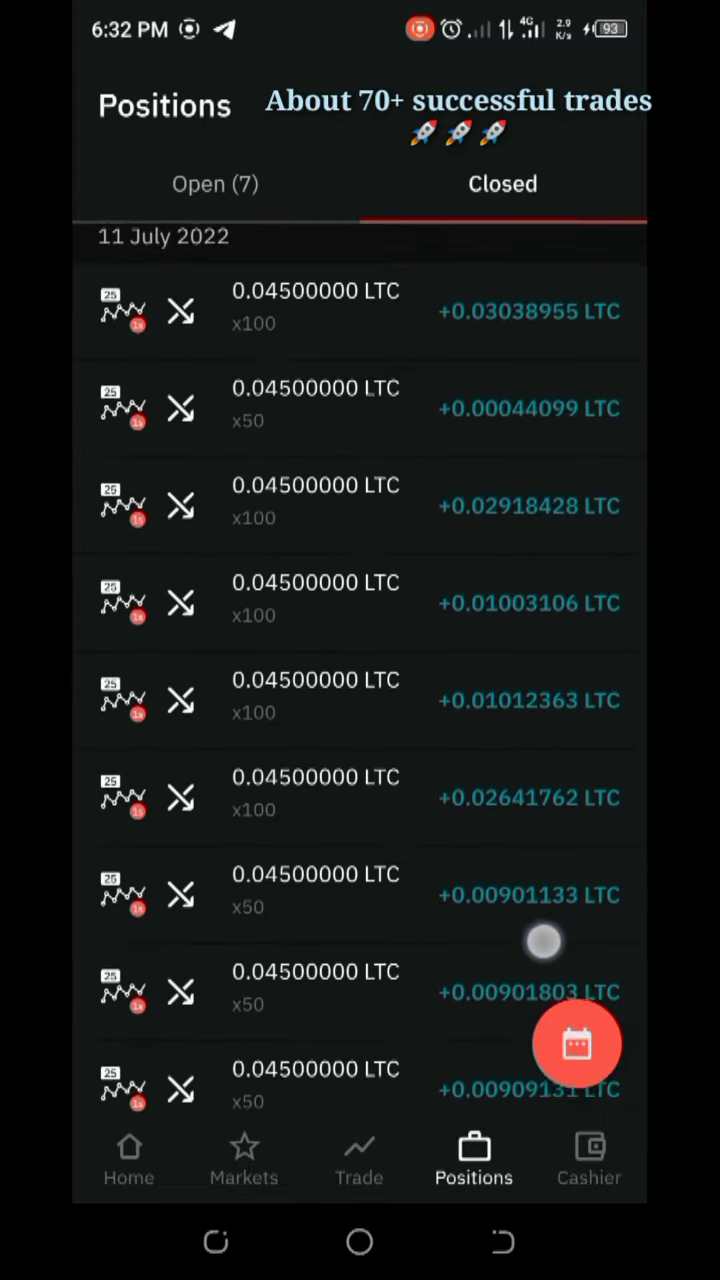
{"action": "scroll", "scroll_direction": "down", "scroll_amount": 3}
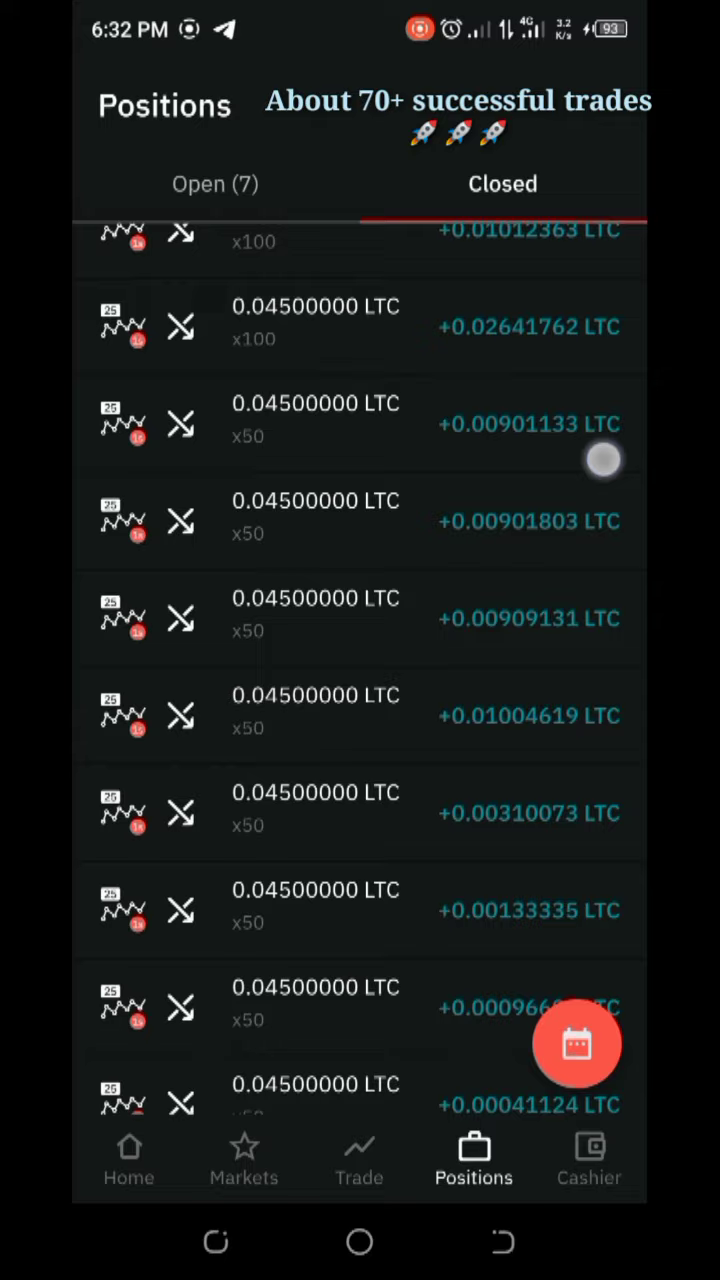
{"action": "scroll", "scroll_direction": "down", "scroll_amount": 3}
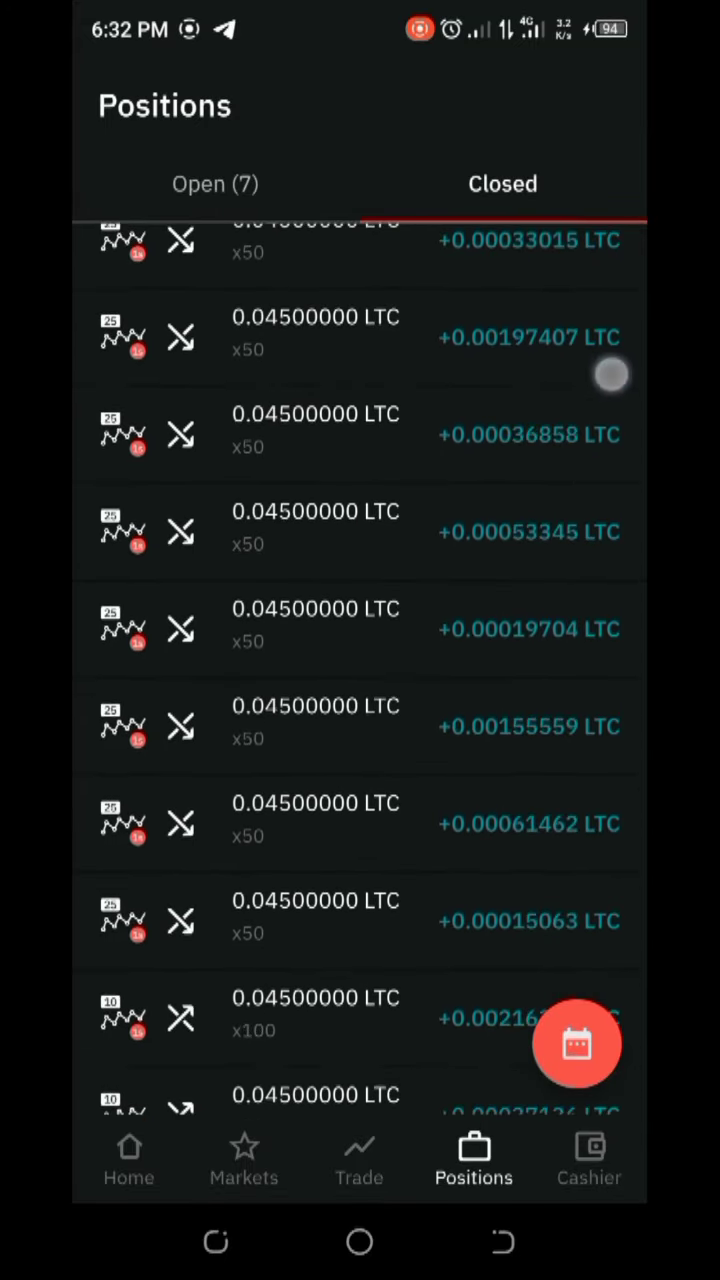
{"action": "scroll", "scroll_direction": "down", "scroll_amount": 3}
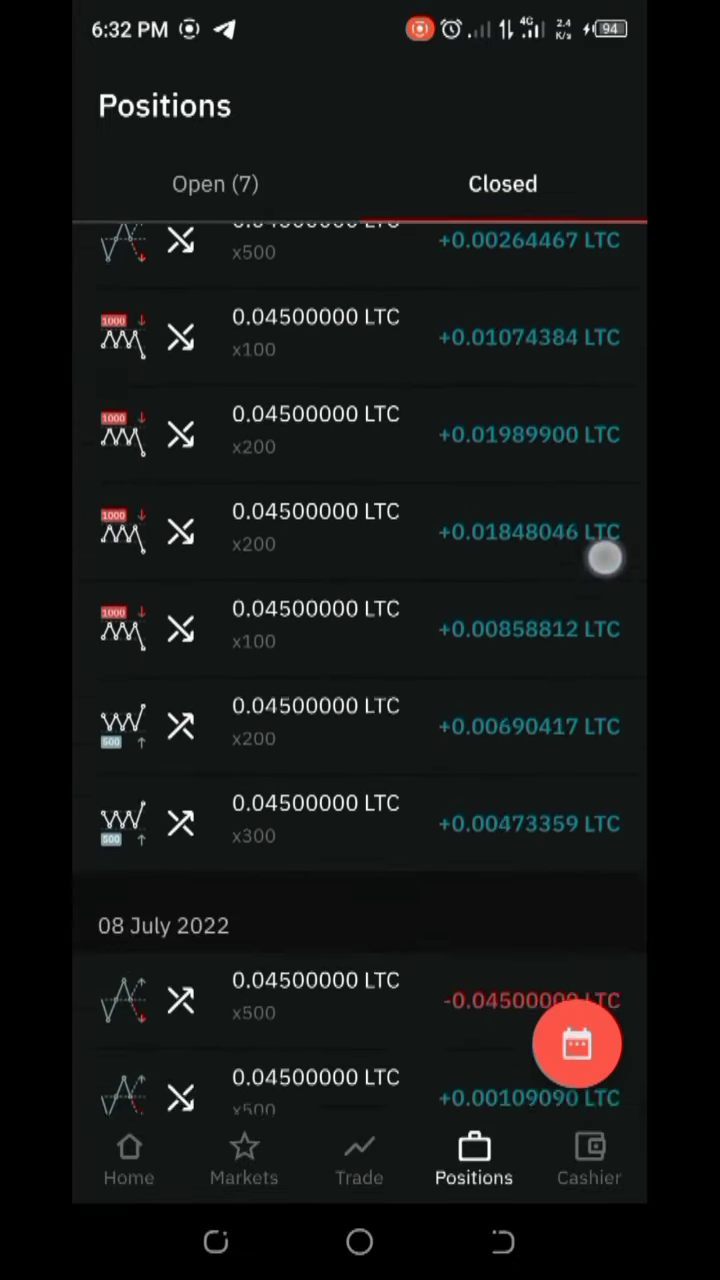
{"action": "scroll", "scroll_direction": "down", "scroll_amount": 3}
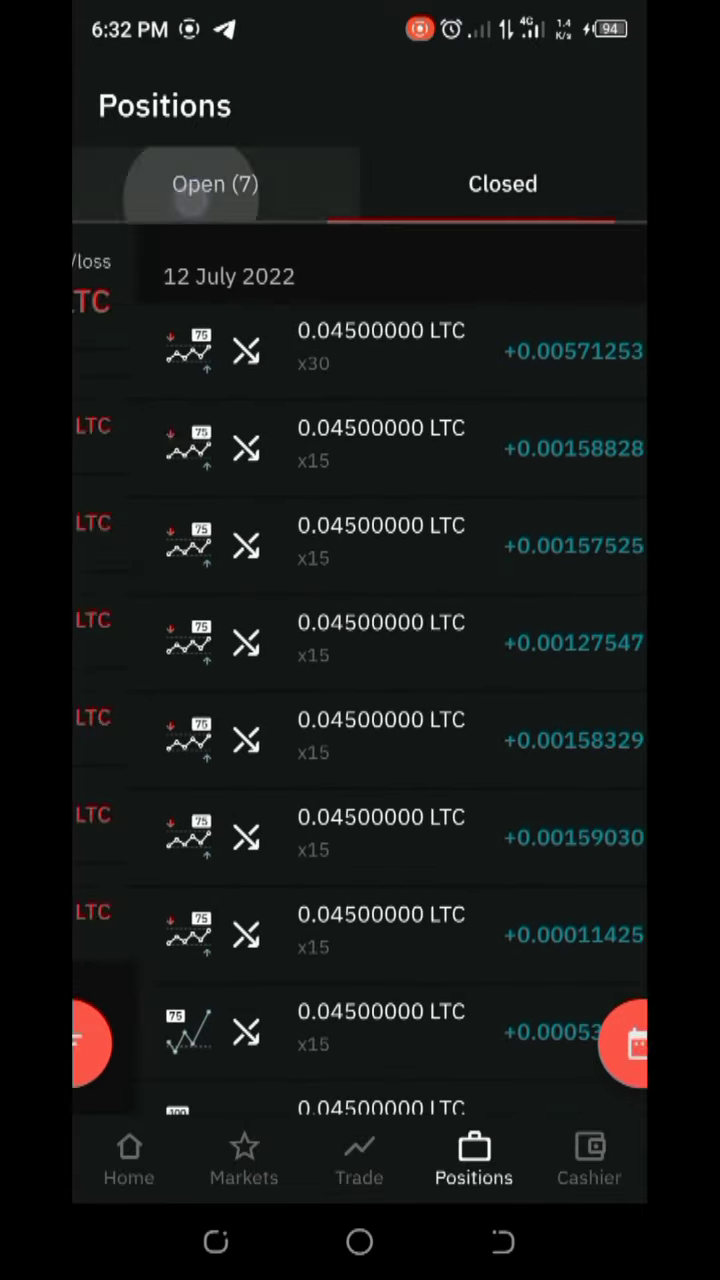
Switch the Volatility 25 Index chart to 2-minute candles and return to Home.
{"action": "left_click", "coordinate": [358, 1155]}
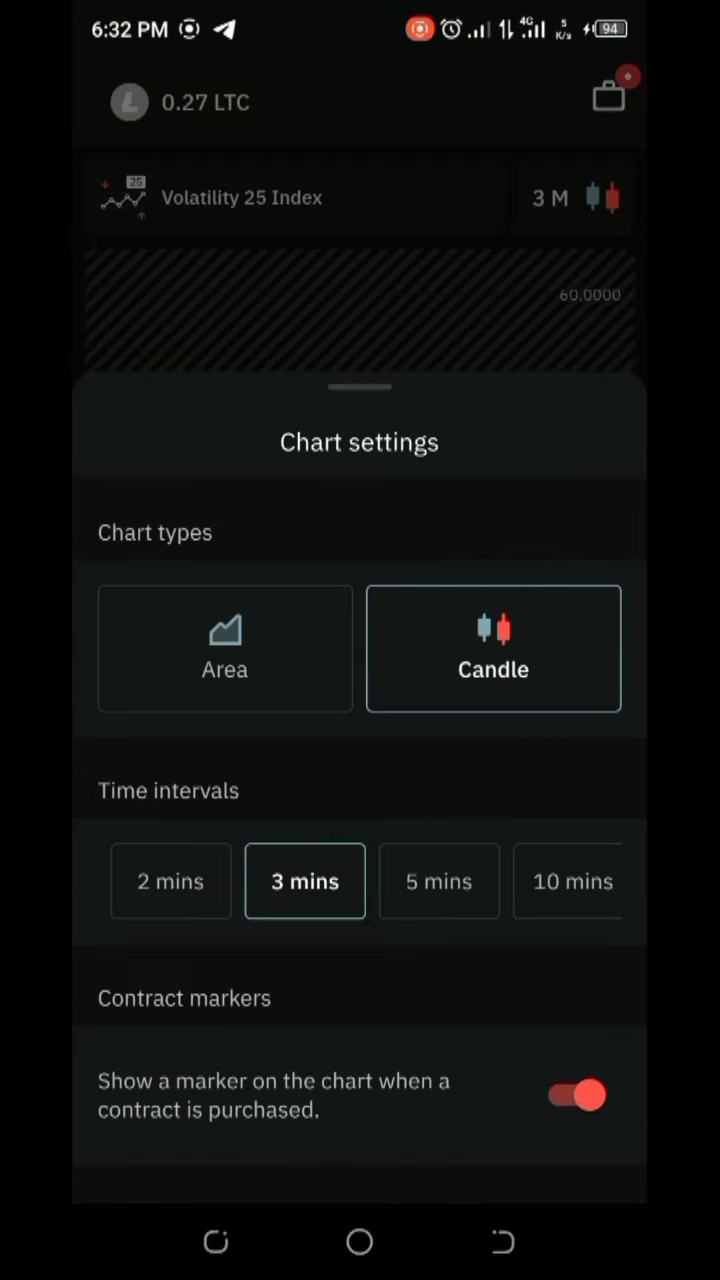
{"action": "left_click", "coordinate": [170, 881]}
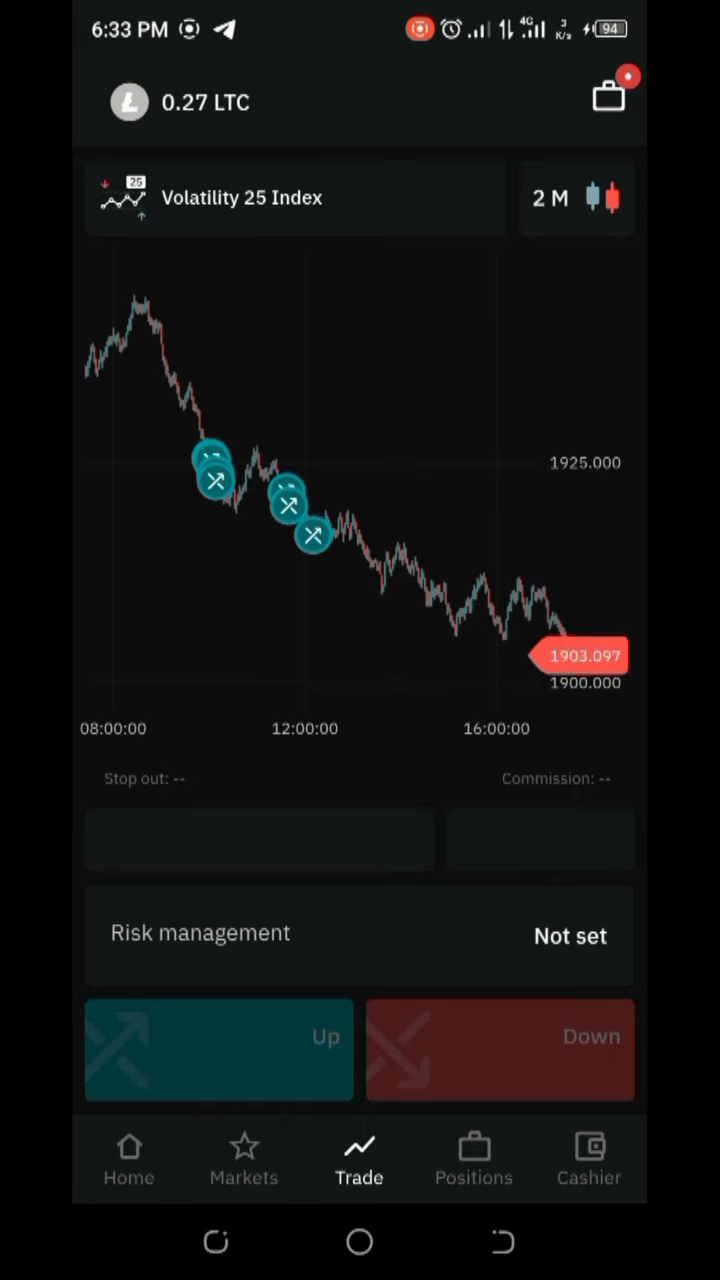
{"action": "left_click", "coordinate": [128, 1158]}
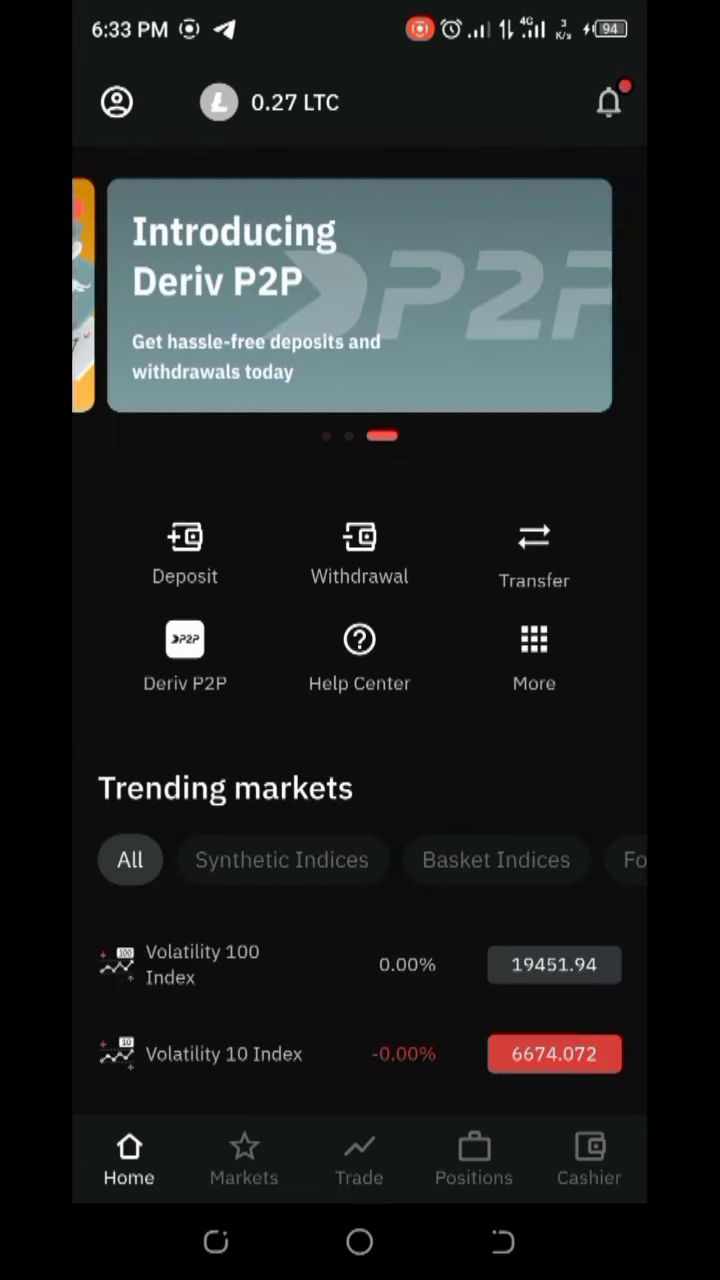
Open and close the account profile menu, leaving the Jump 50 Index trade screen.
{"action": "left_click", "coordinate": [116, 102]}
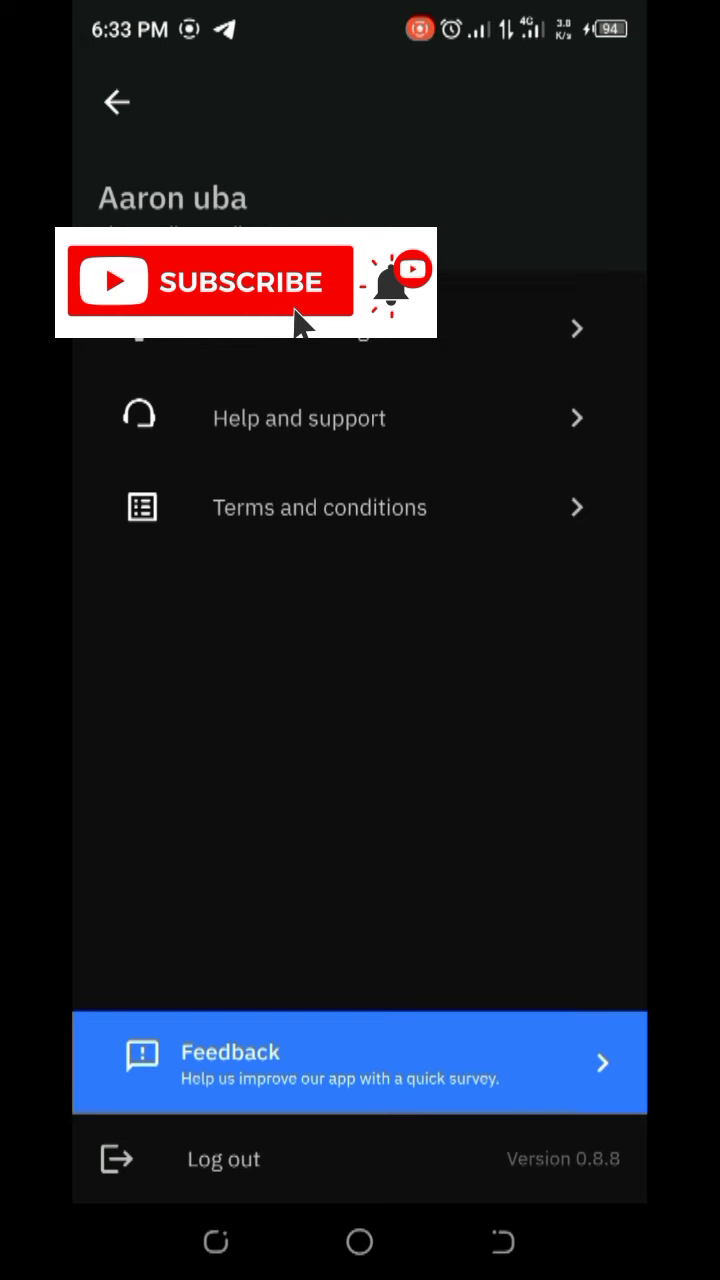
{"action": "left_click", "coordinate": [116, 103]}
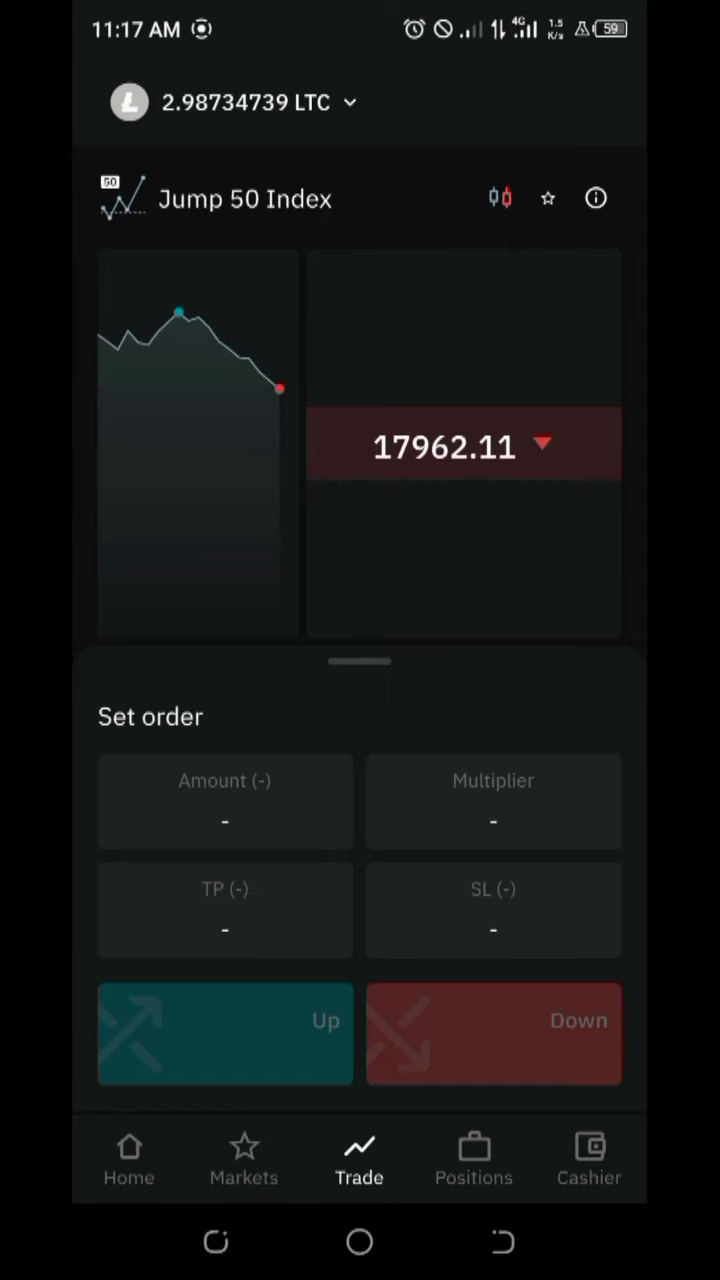
Show the Open positions tab listing five profitable trades totalling +0.10658990 LTC.
{"action": "left_click", "coordinate": [473, 1155]}
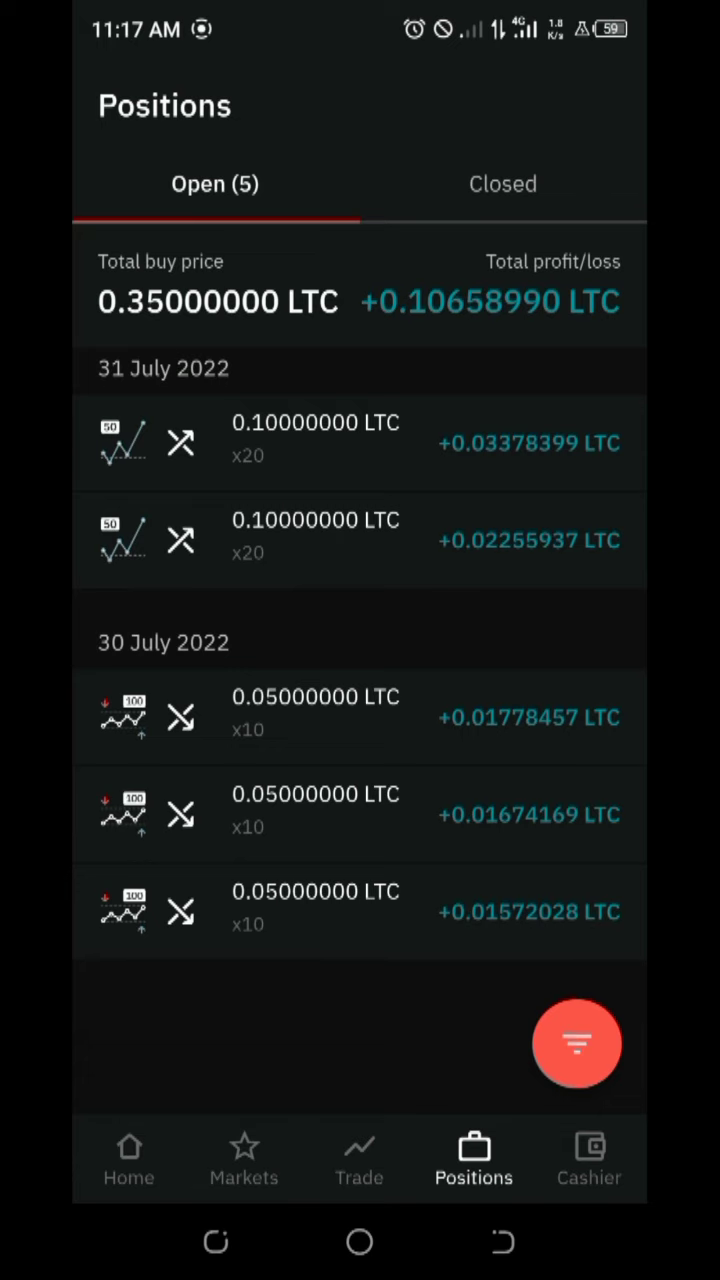
{"action": "left_click", "coordinate": [358, 1158]}
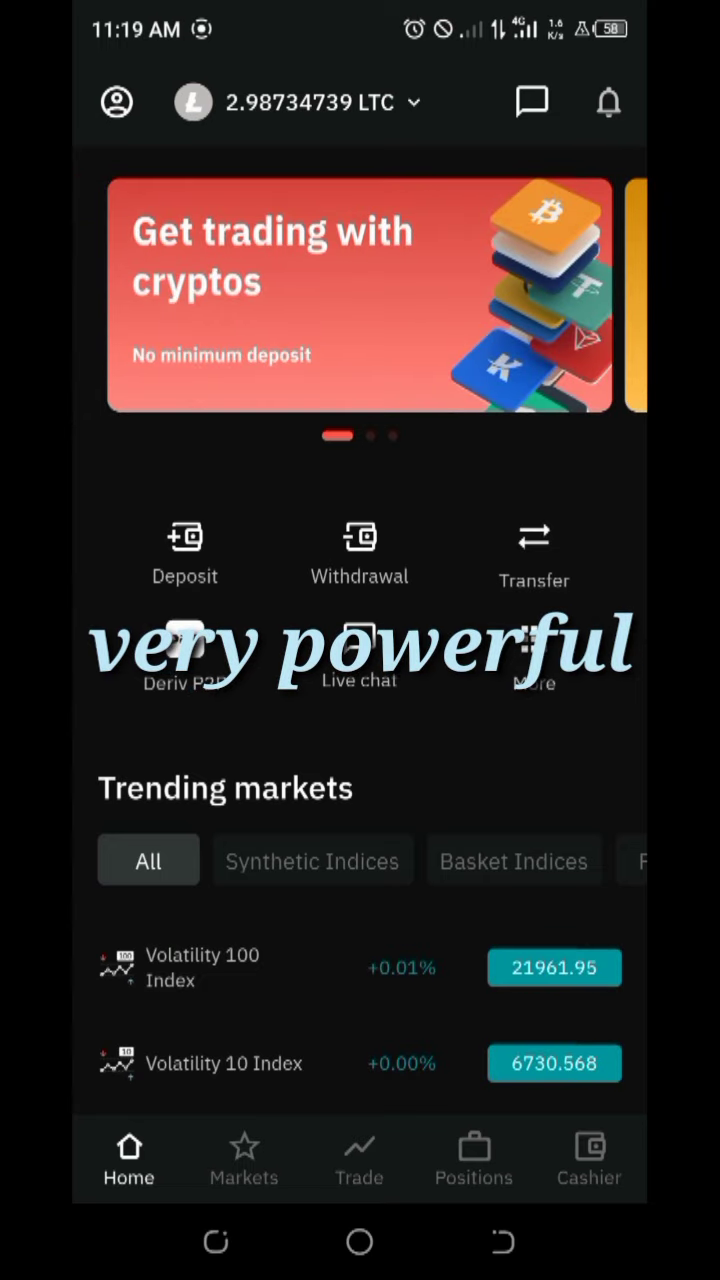
{"action": "scroll", "scroll_direction": "left", "scroll_amount": 3}
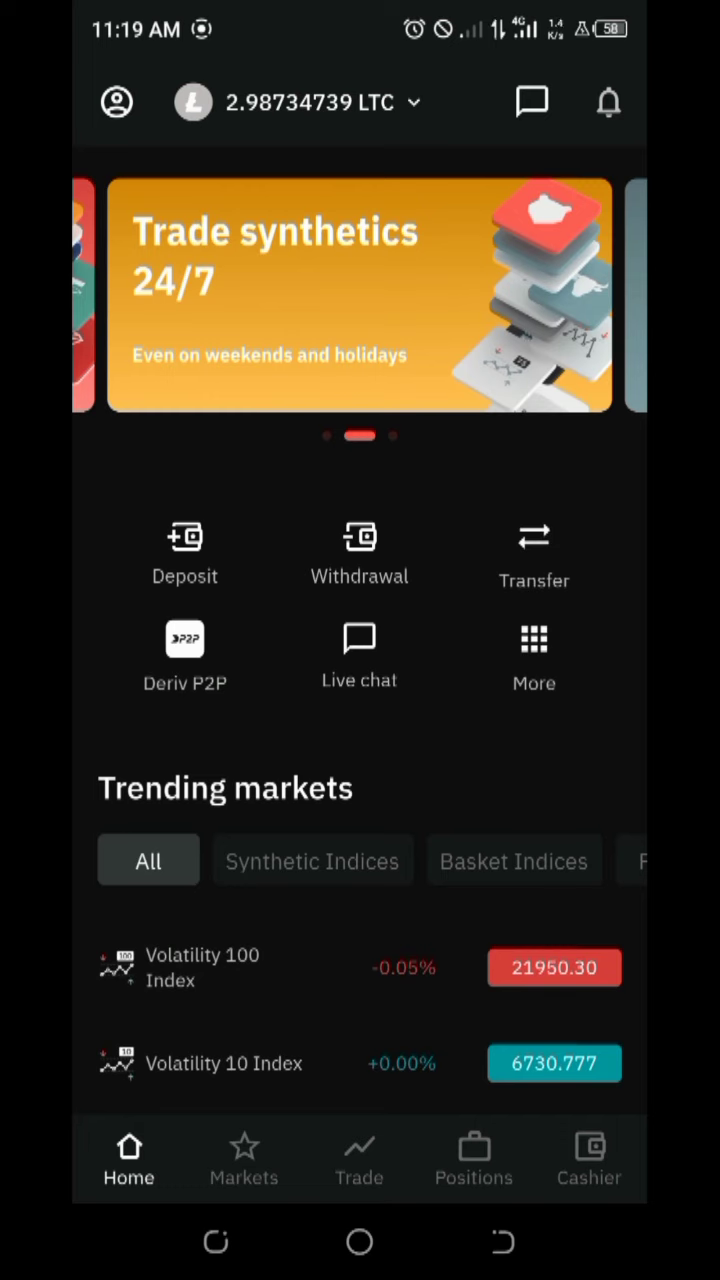
{"action": "scroll", "scroll_direction": "left", "scroll_amount": 3}
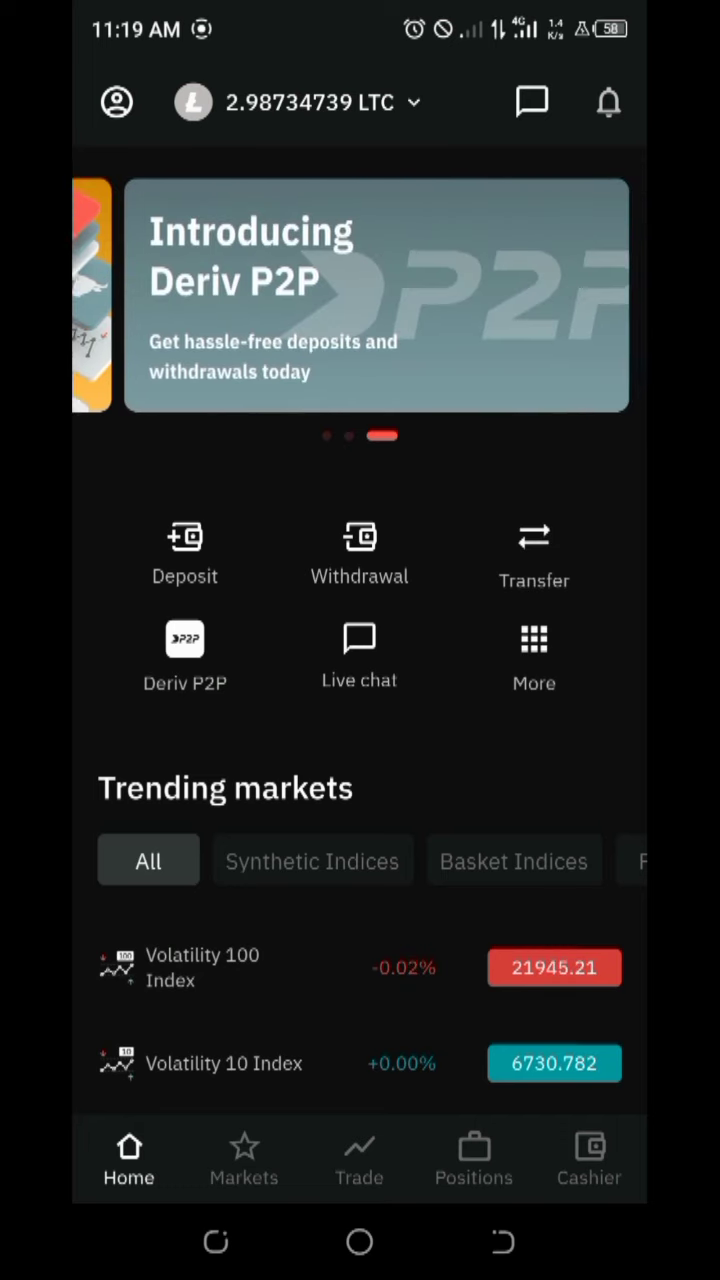